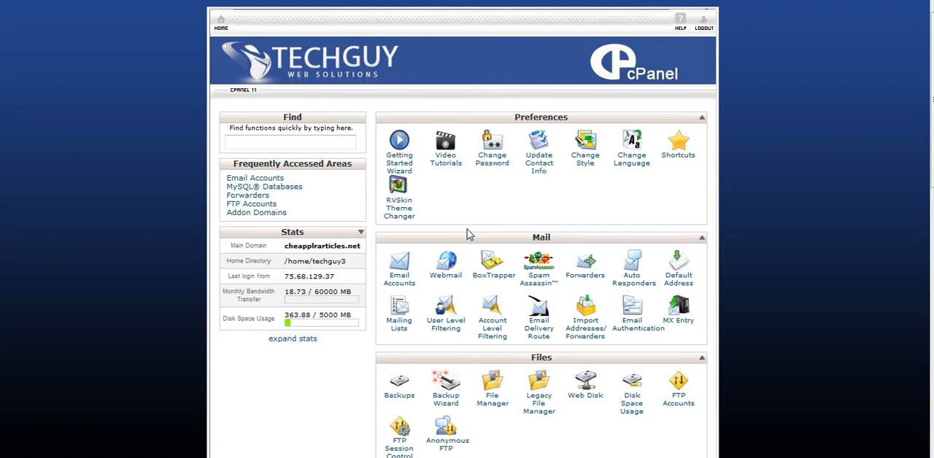
mouse_move(538, 226)
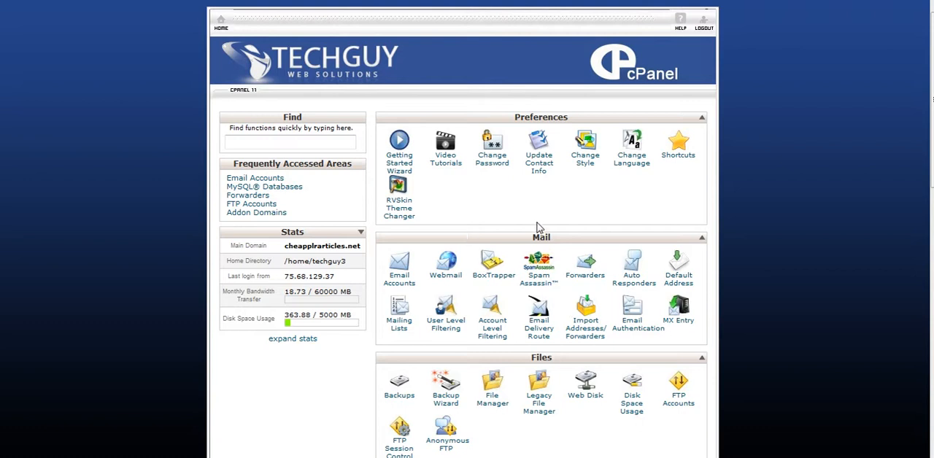
mouse_move(537, 234)
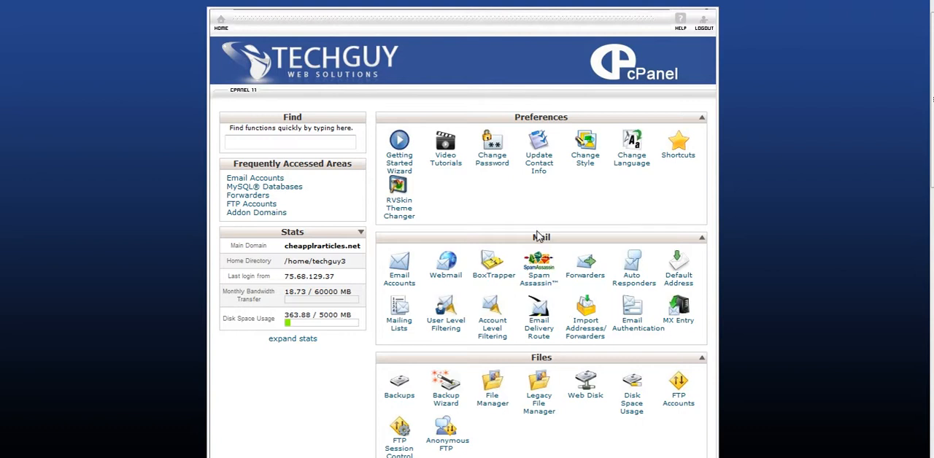
mouse_move(529, 231)
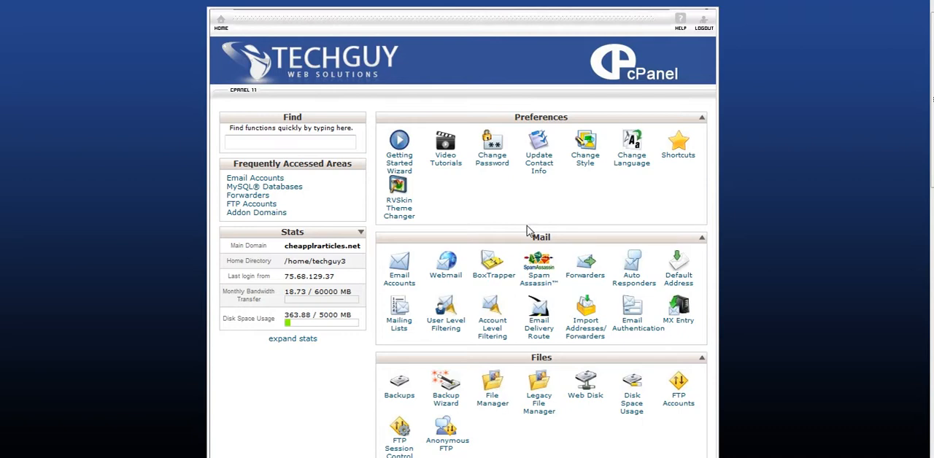
mouse_move(144, 70)
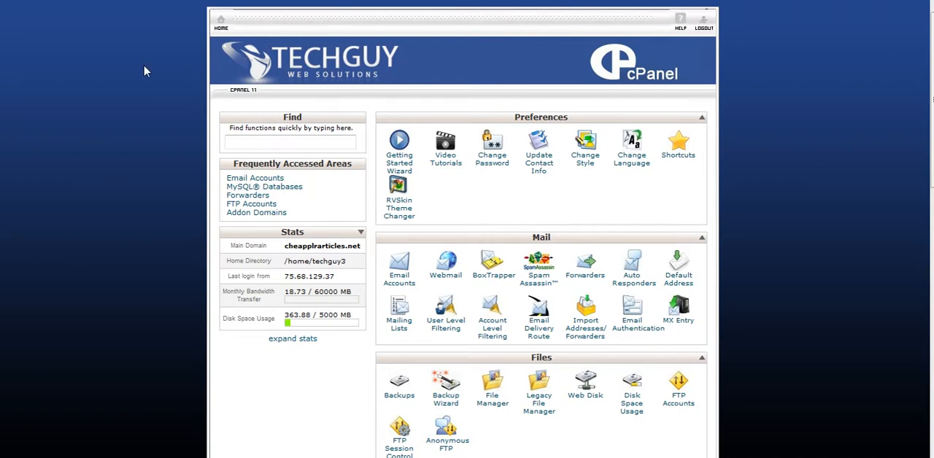
Scroll the cPanel home page down to the Databases section
scroll("down", 3)
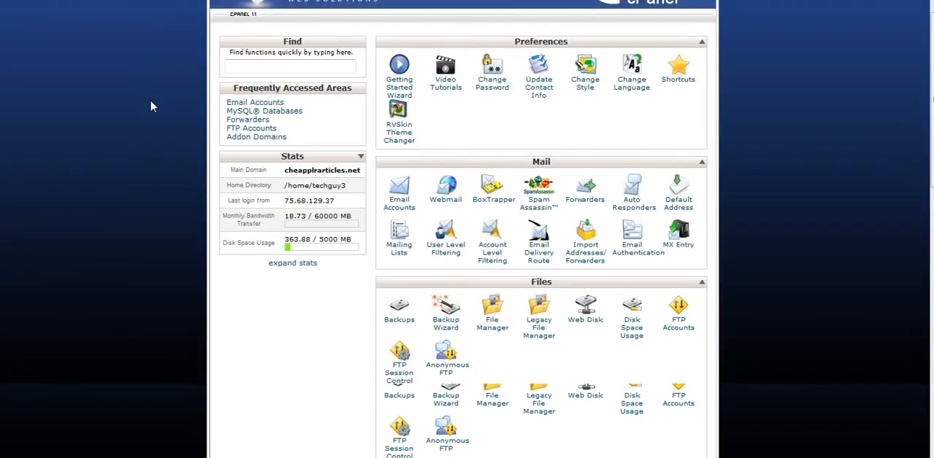
scroll("down", 3)
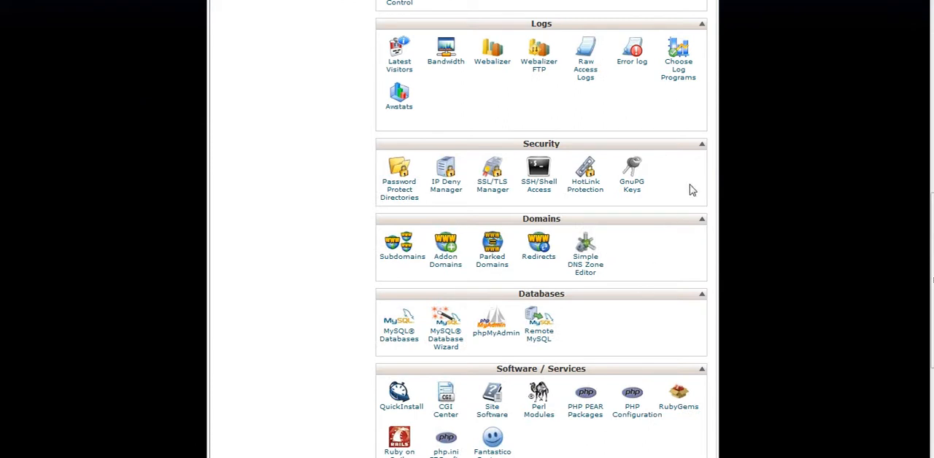
mouse_move(420, 365)
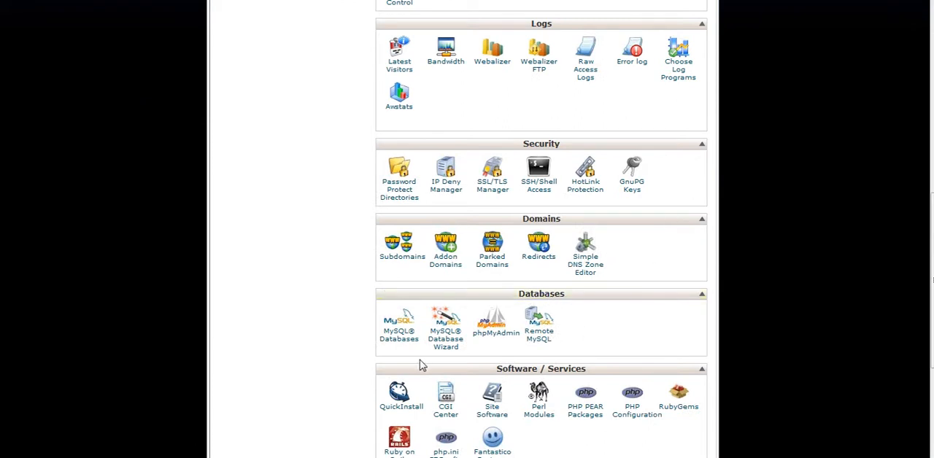
mouse_move(398, 341)
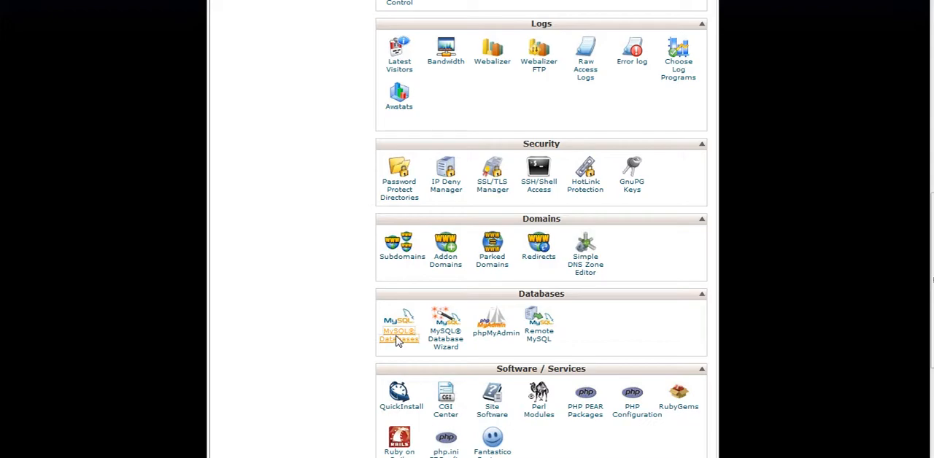
Create the MySQL database techguy3_testdata, then return to the databases page
left_click(399, 319)
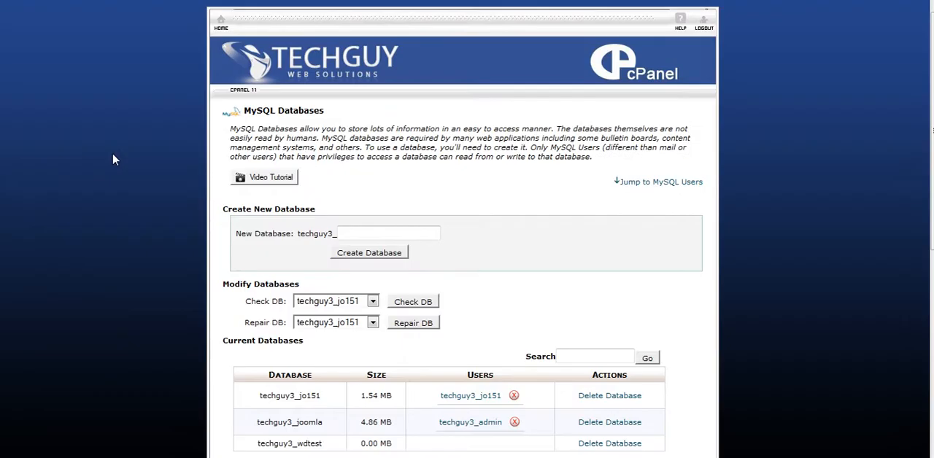
mouse_move(254, 260)
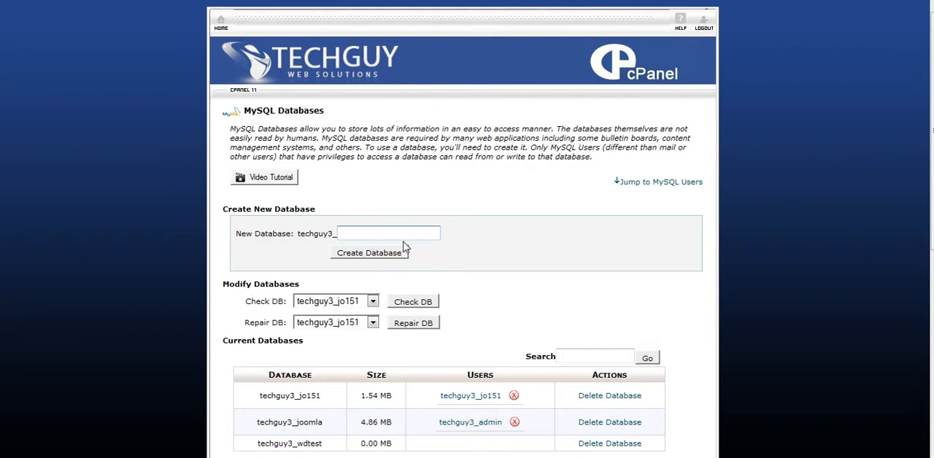
type("test")
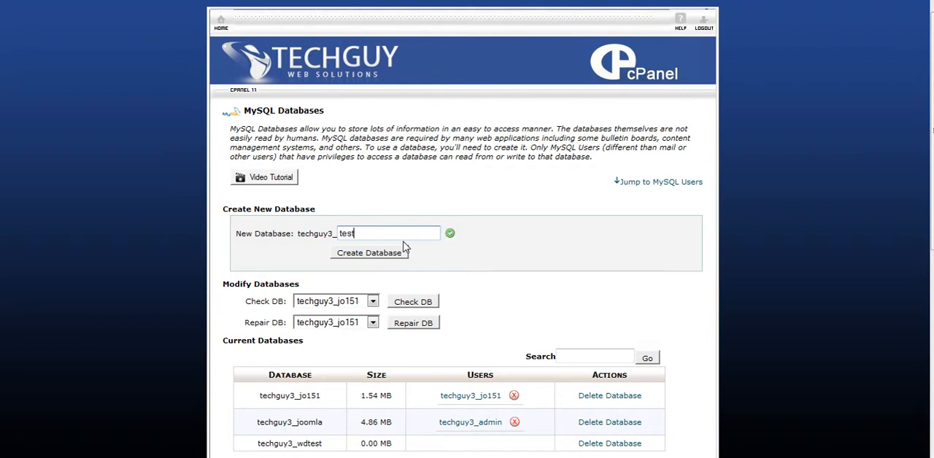
type("data")
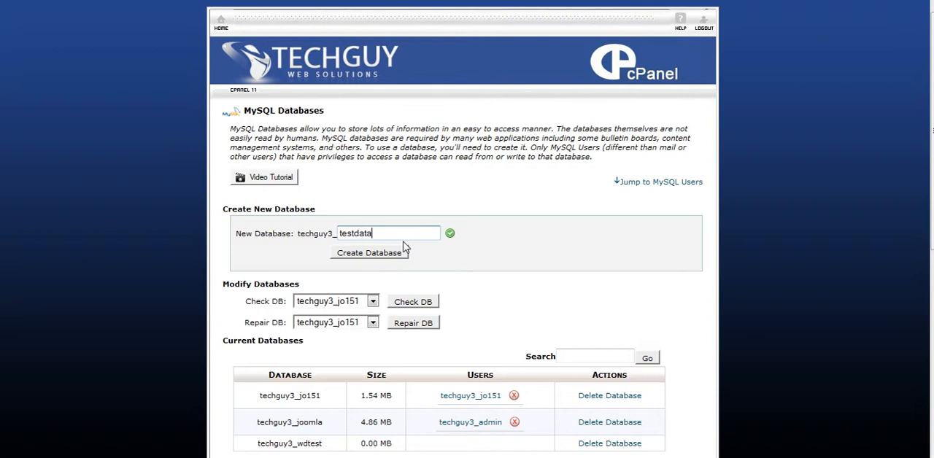
mouse_move(328, 241)
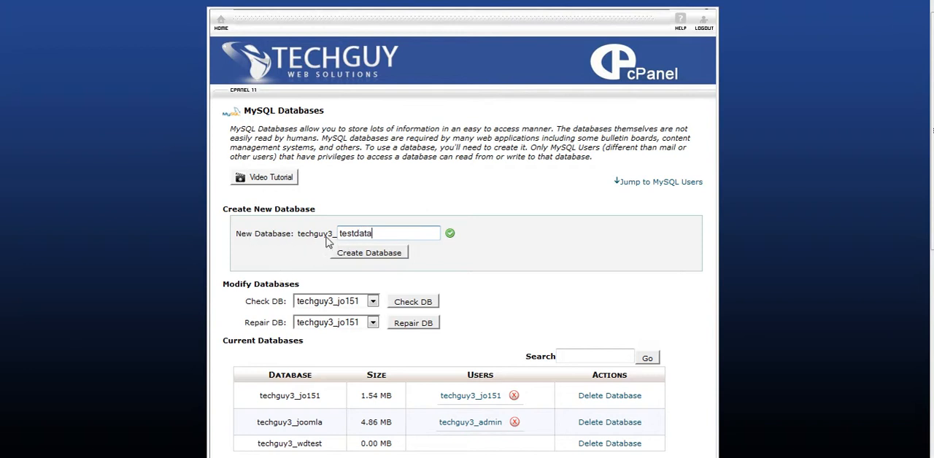
double_click(313, 232)
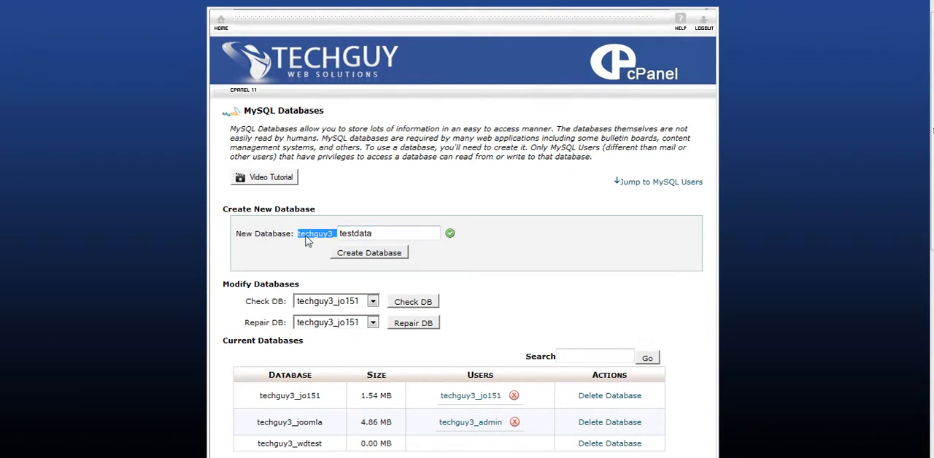
mouse_move(310, 252)
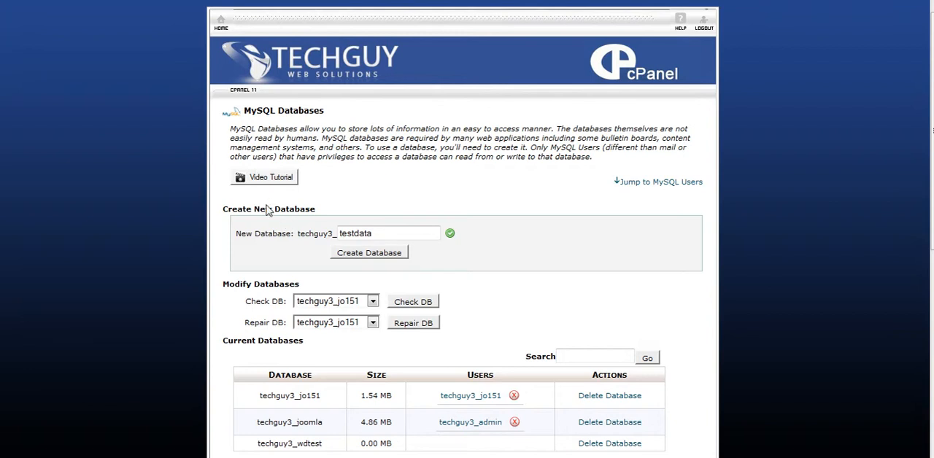
mouse_move(322, 239)
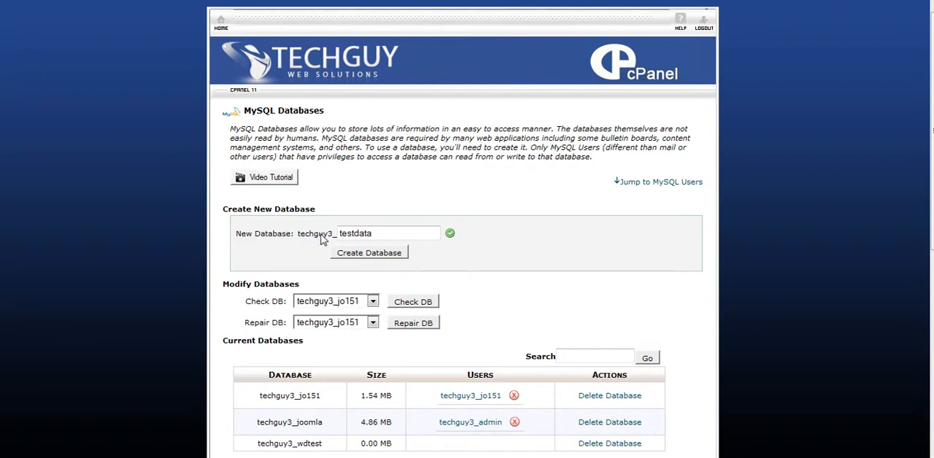
mouse_move(299, 248)
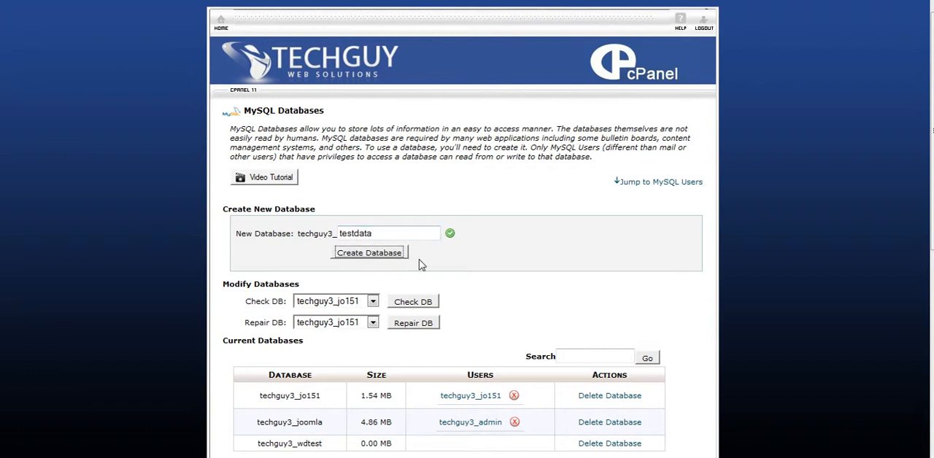
left_click(369, 253)
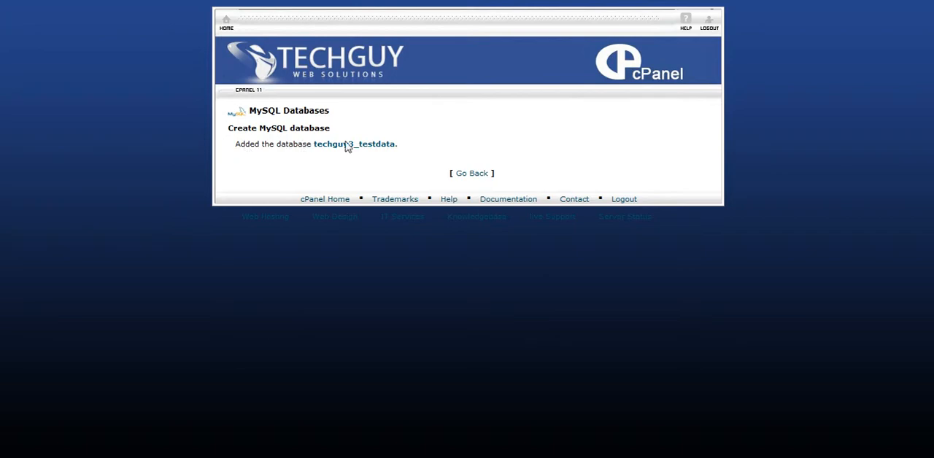
left_click(471, 173)
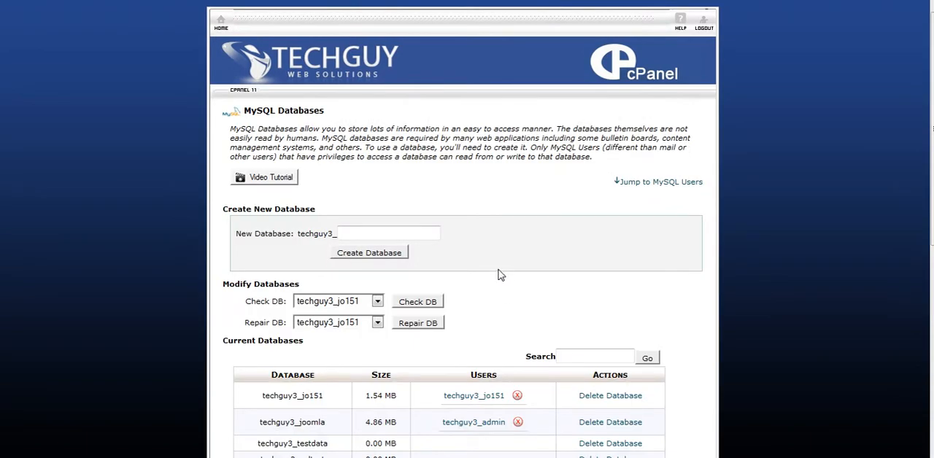
Enter testuse as the new MySQL username and bring up the Password Generator
scroll("down", 3)
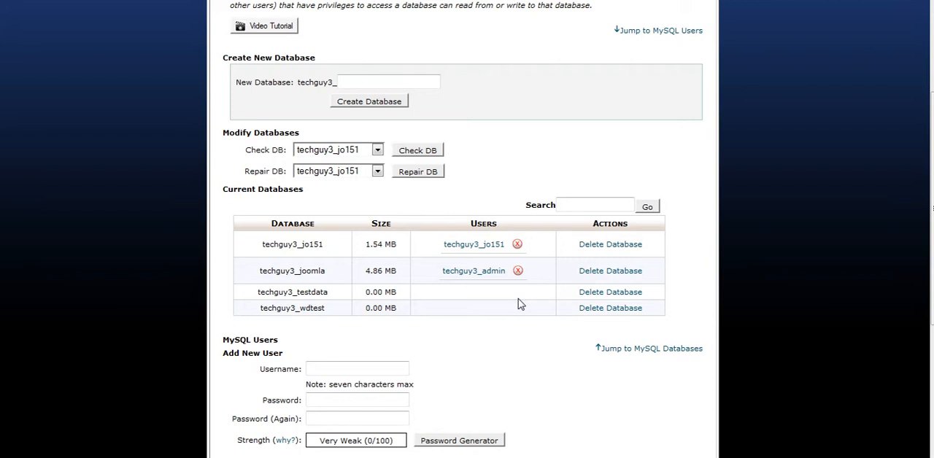
scroll("down", 3)
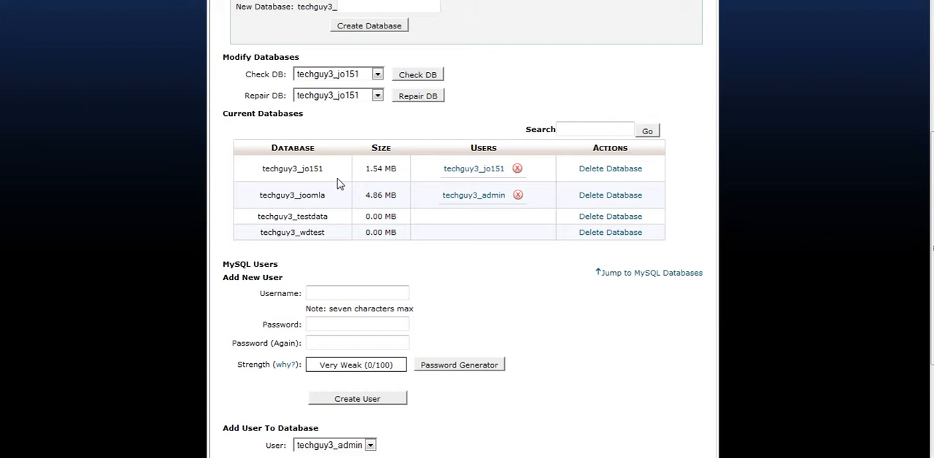
mouse_move(660, 210)
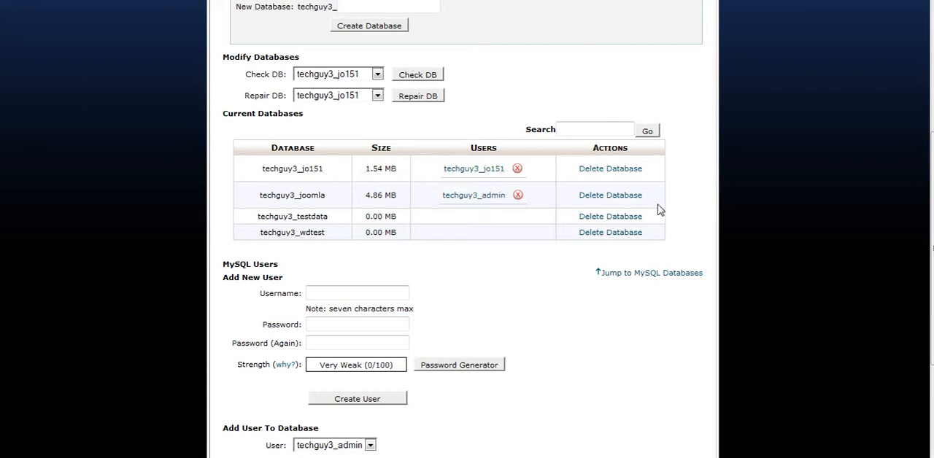
scroll("down", 3)
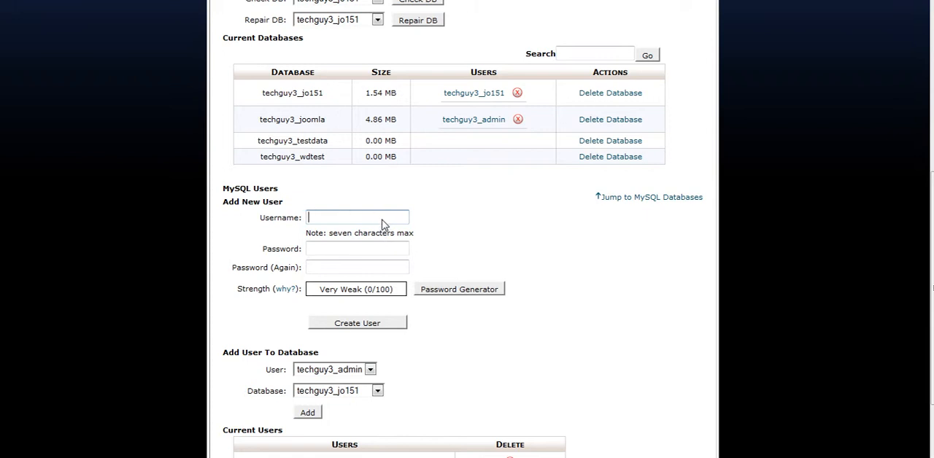
type("testuse")
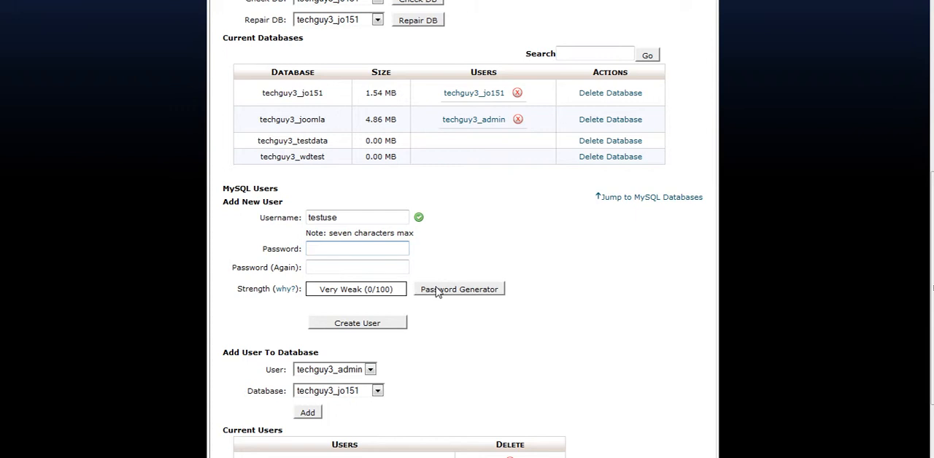
mouse_move(458, 273)
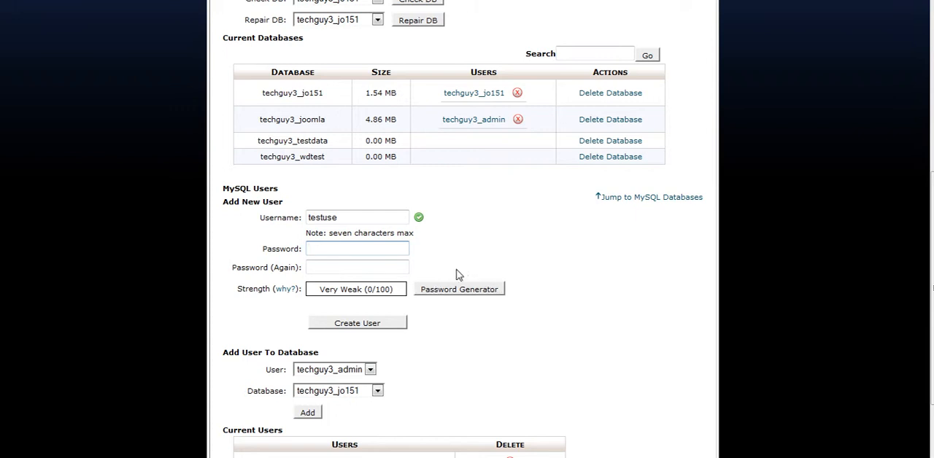
mouse_move(420, 295)
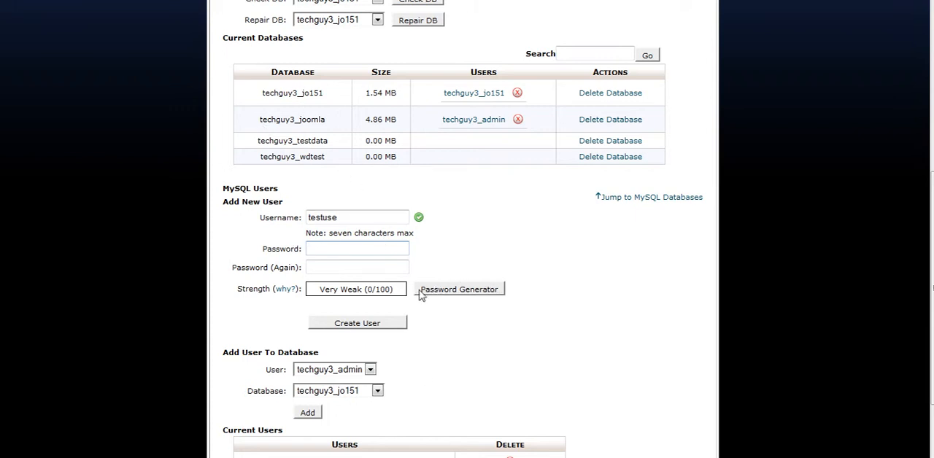
mouse_move(456, 293)
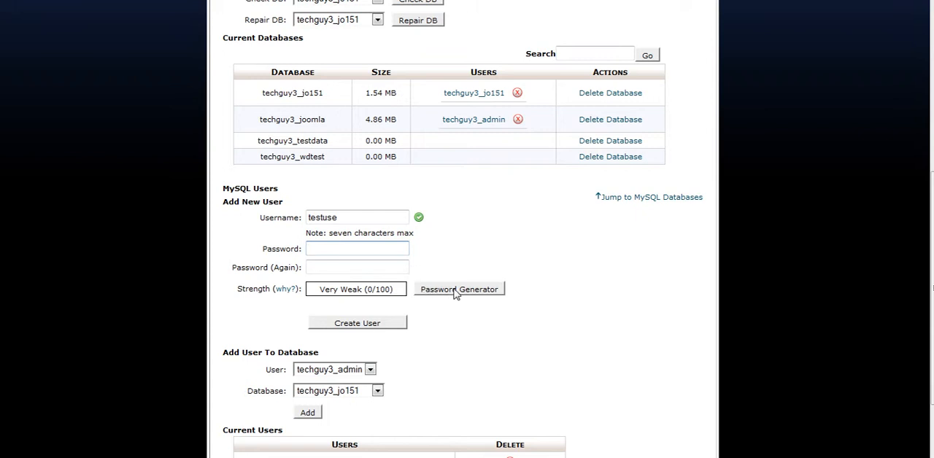
left_click(458, 289)
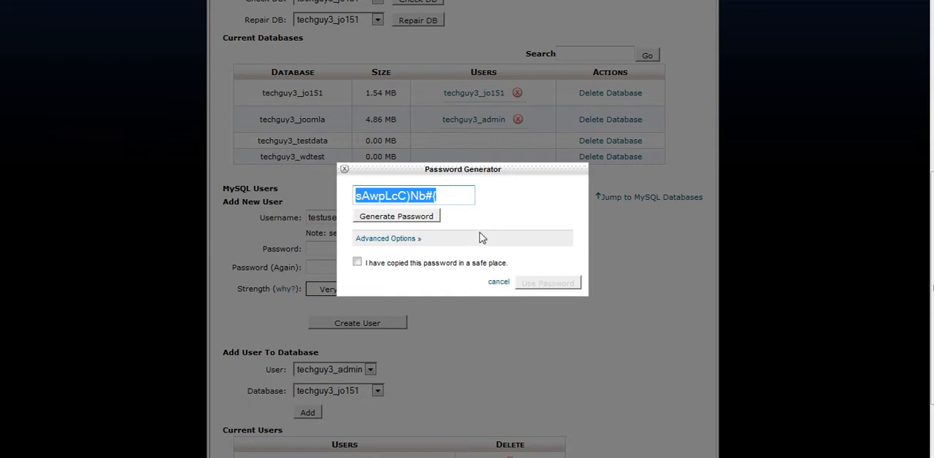
mouse_move(498, 295)
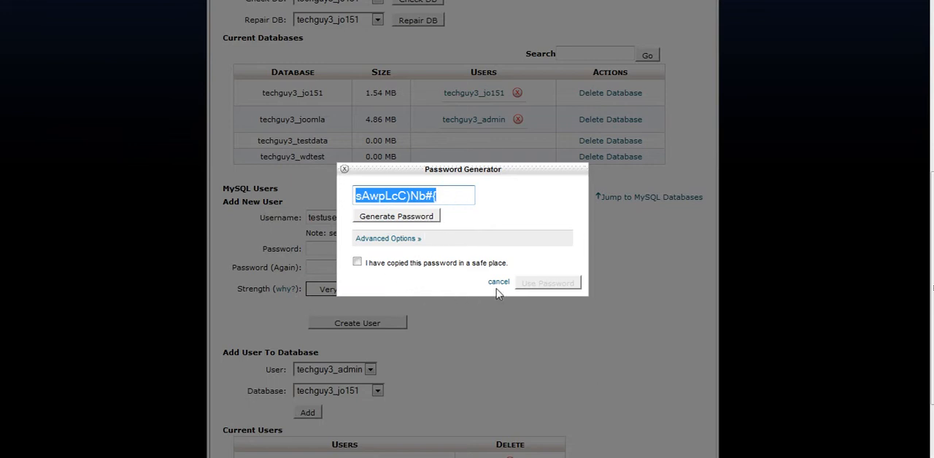
Accept the generated password and create MySQL user testuse
left_click(357, 262)
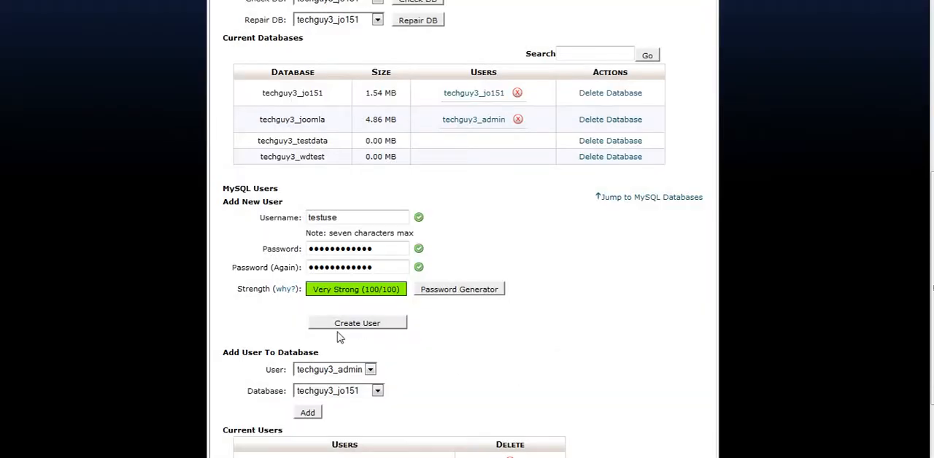
mouse_move(323, 325)
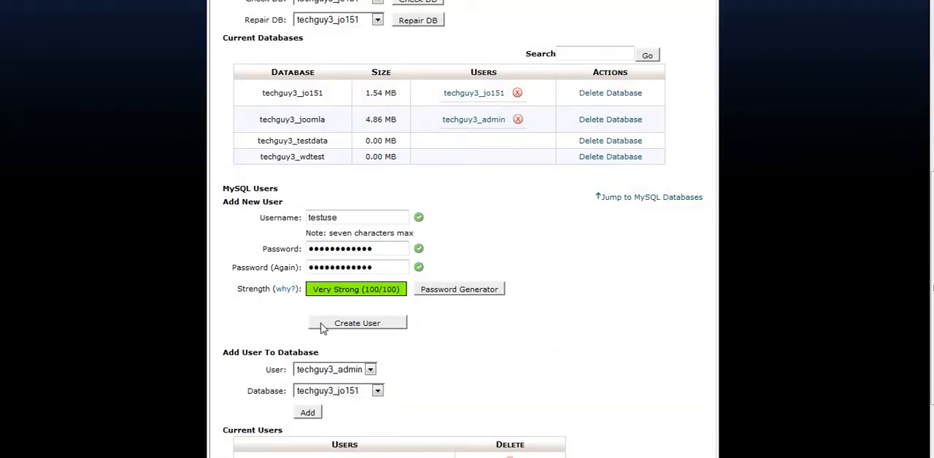
left_click(357, 323)
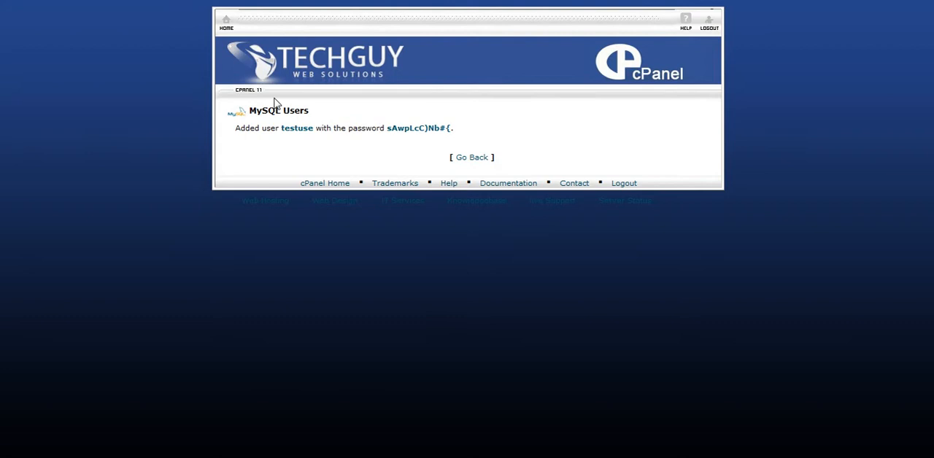
mouse_move(373, 139)
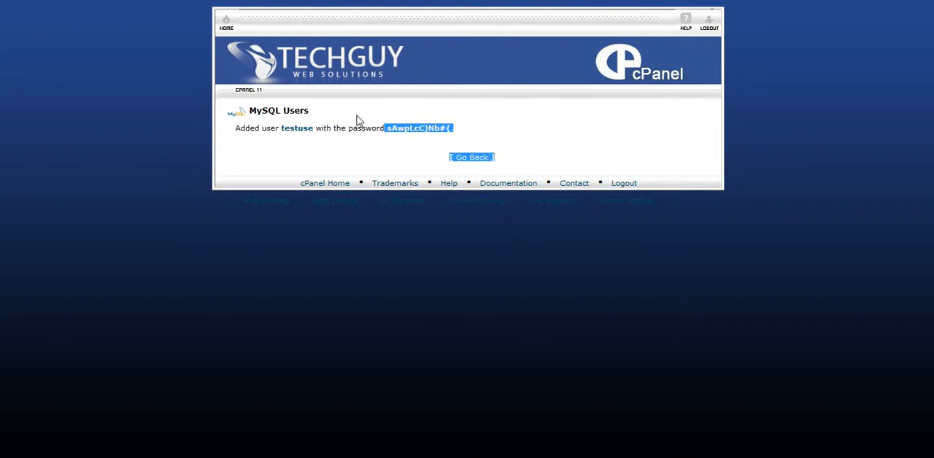
Return to the MySQL databases page and scroll to Add User To Database
left_click(470, 157)
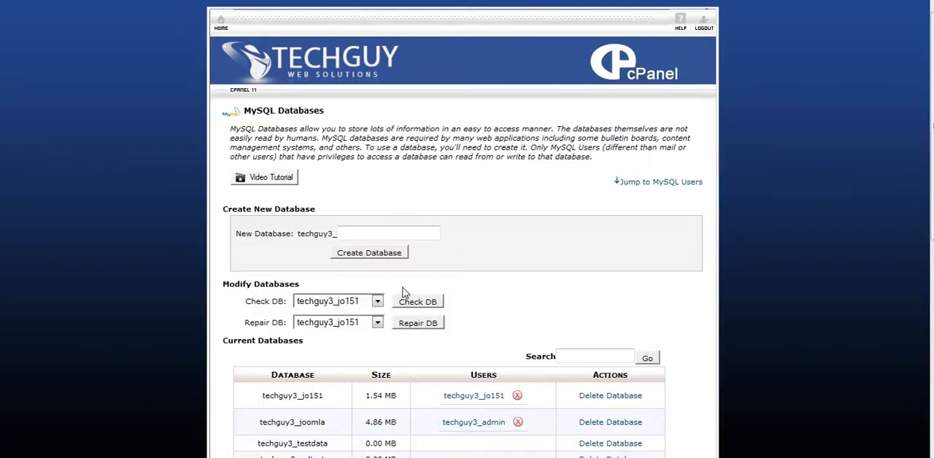
scroll("down", 3)
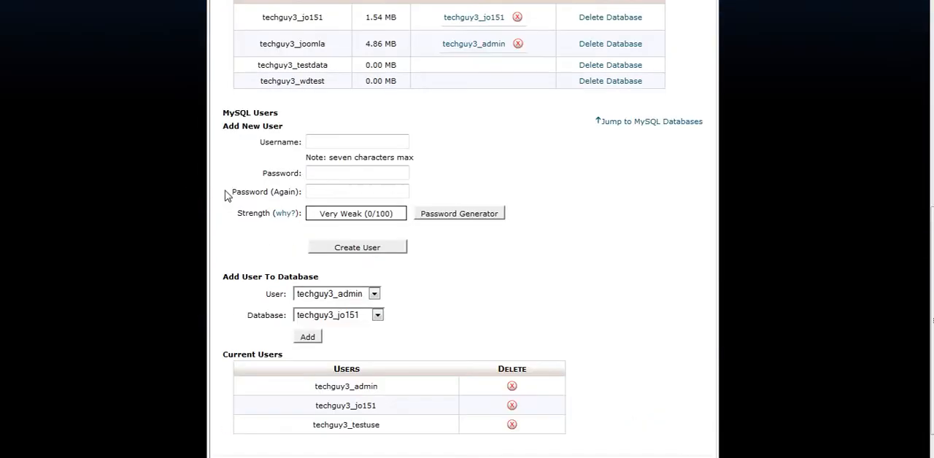
scroll("down", 3)
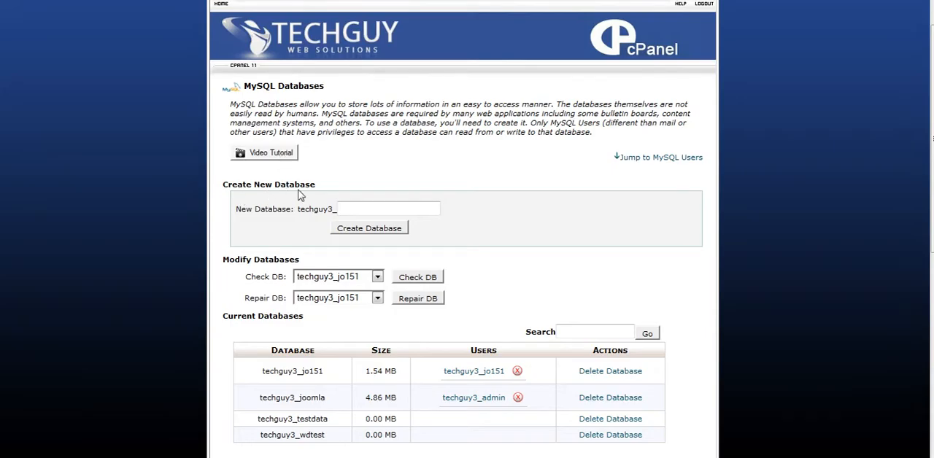
scroll("down", 3)
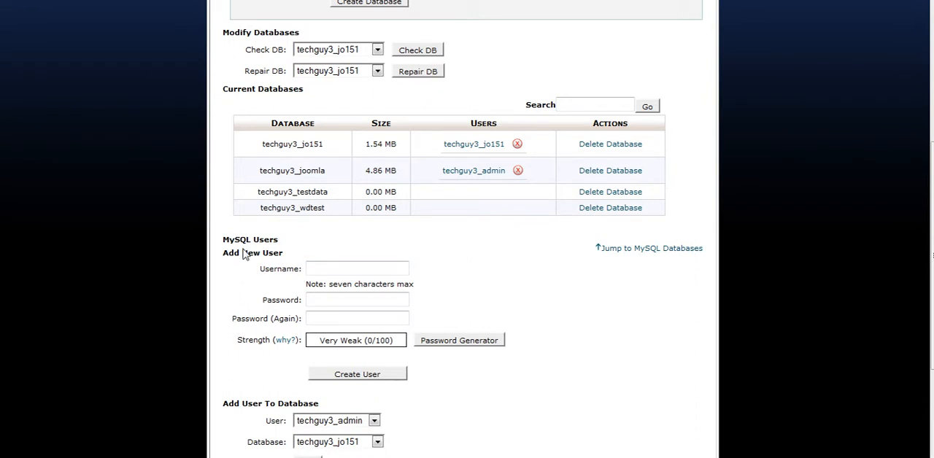
scroll("down", 3)
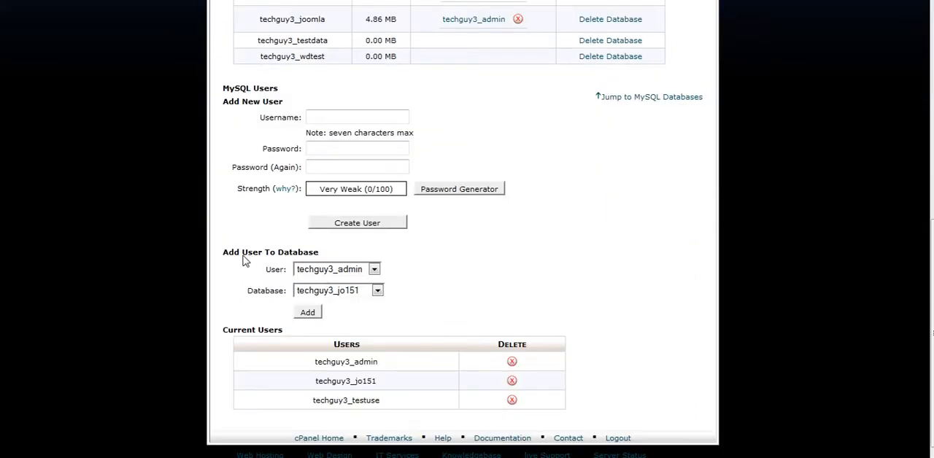
mouse_move(380, 275)
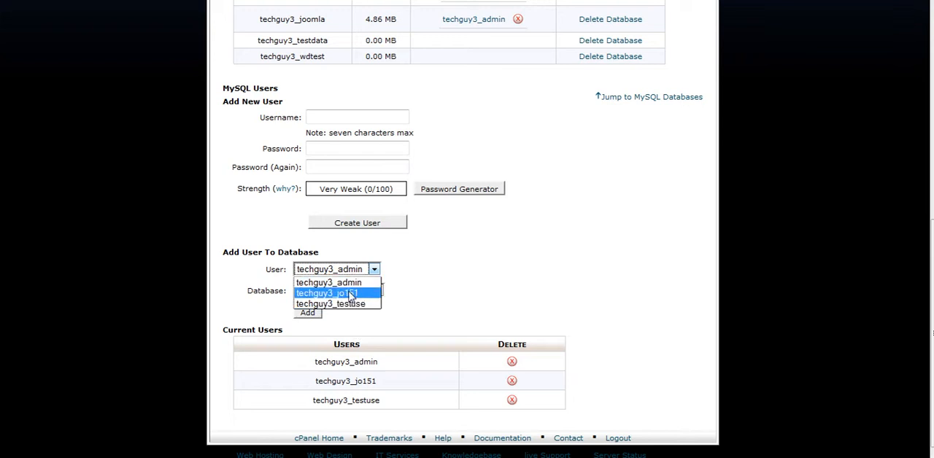
Select user techguy3_testuse and database techguy3_testdata for linking
left_click(330, 303)
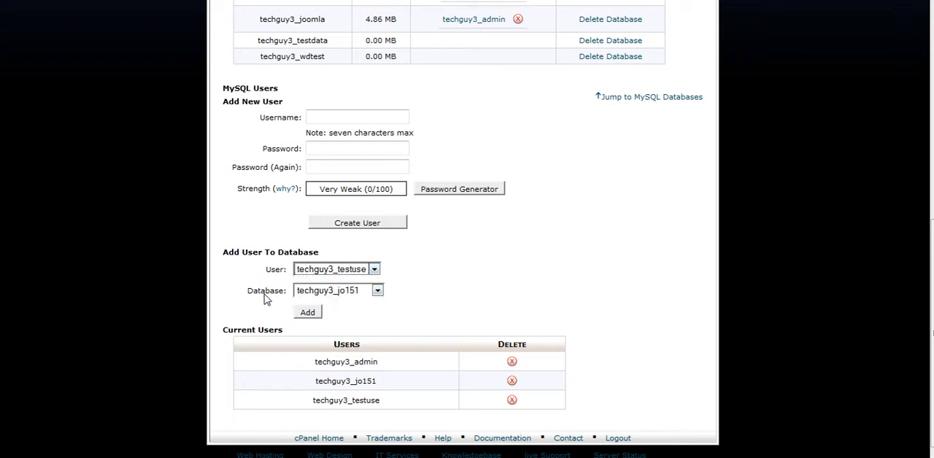
left_click(377, 290)
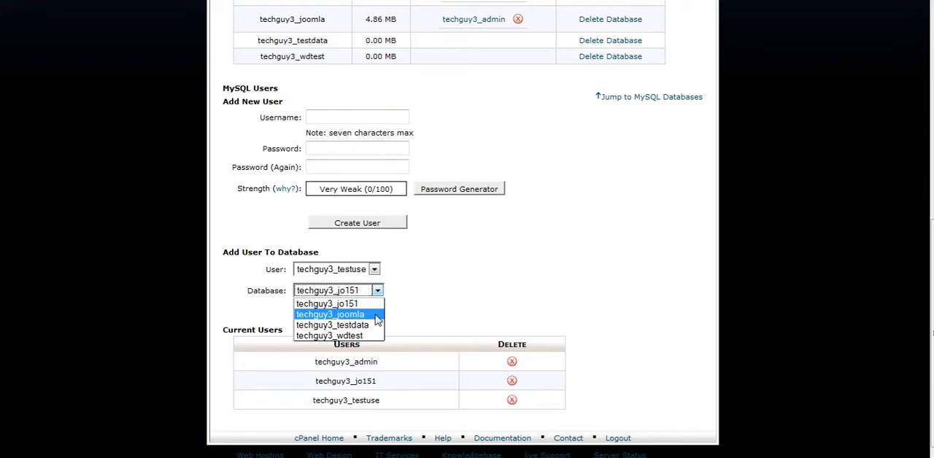
left_click(332, 325)
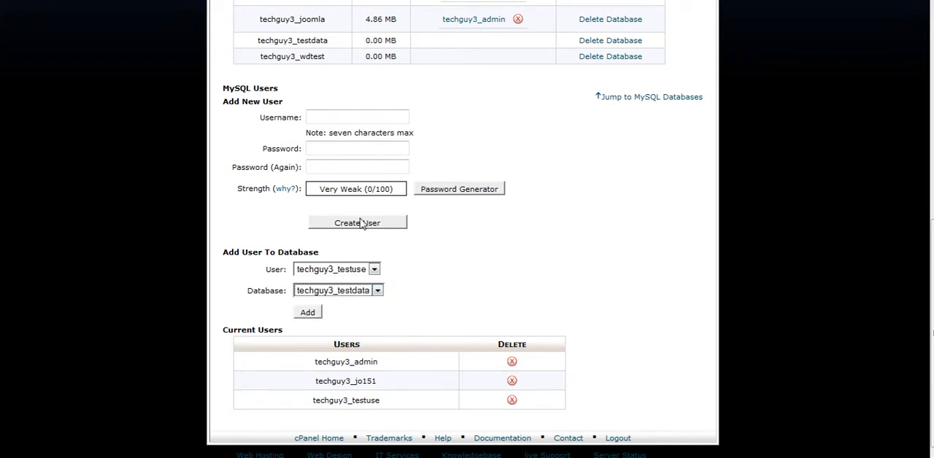
Add techguy3_testuse to techguy3_testdata and save with ALL PRIVILEGES ticked
left_click(306, 311)
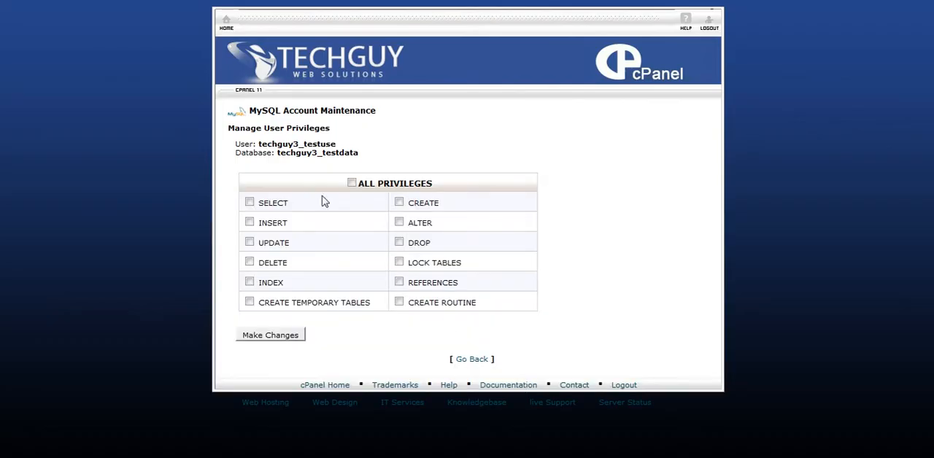
mouse_move(242, 275)
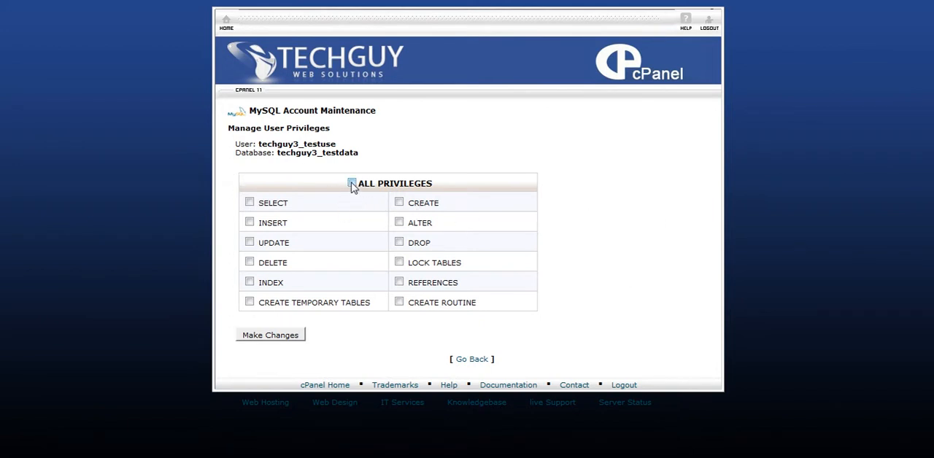
left_click(351, 183)
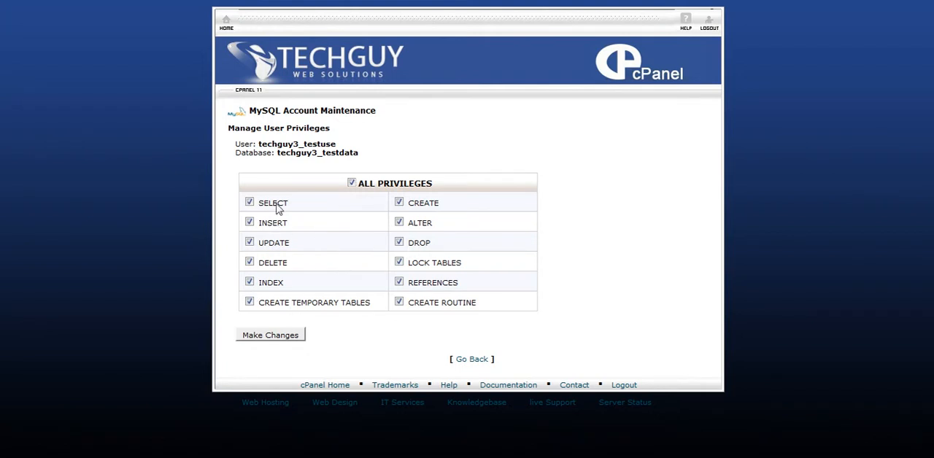
mouse_move(214, 179)
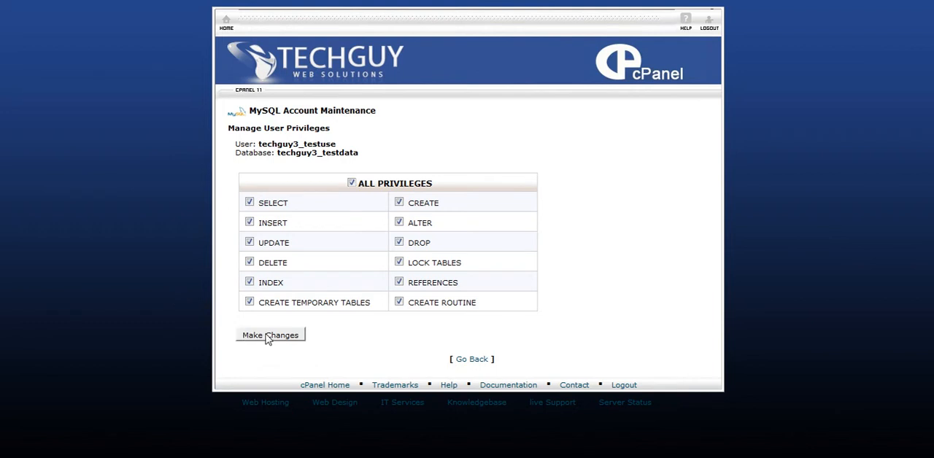
left_click(270, 335)
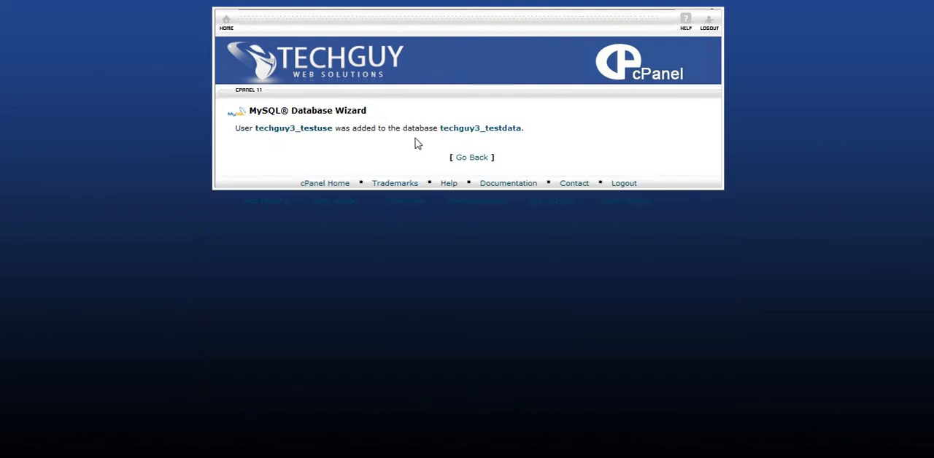
mouse_move(443, 143)
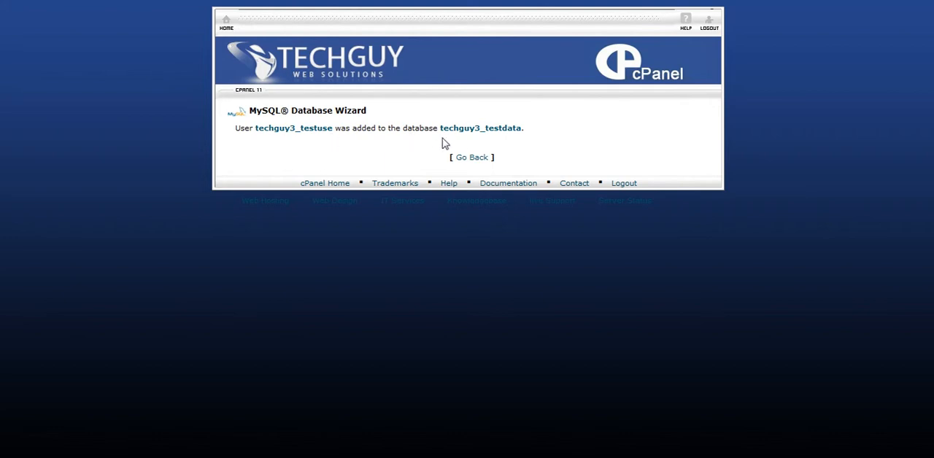
Verify techguy3_testuse is listed under techguy3_testdata in the current databases and users tables
left_click(471, 156)
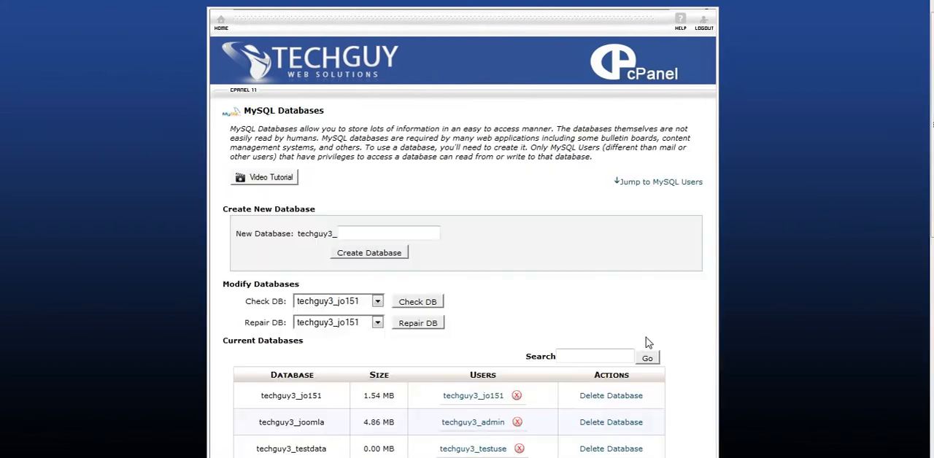
scroll("down", 3)
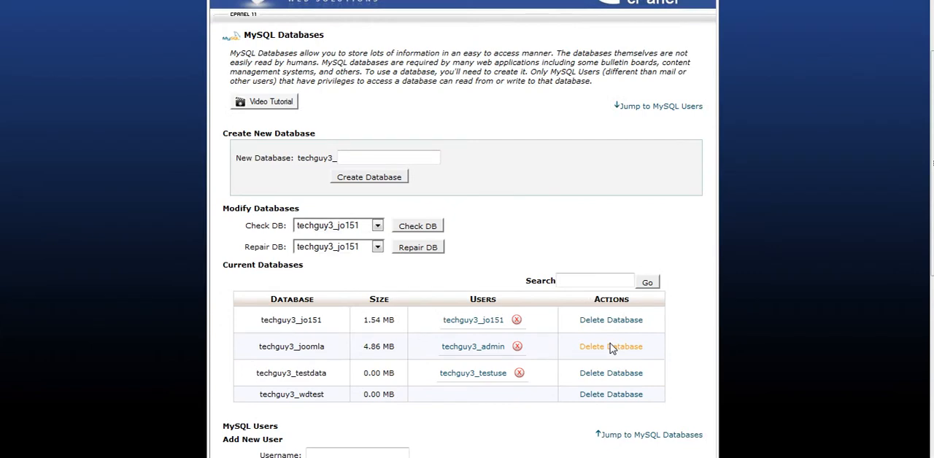
scroll("down", 3)
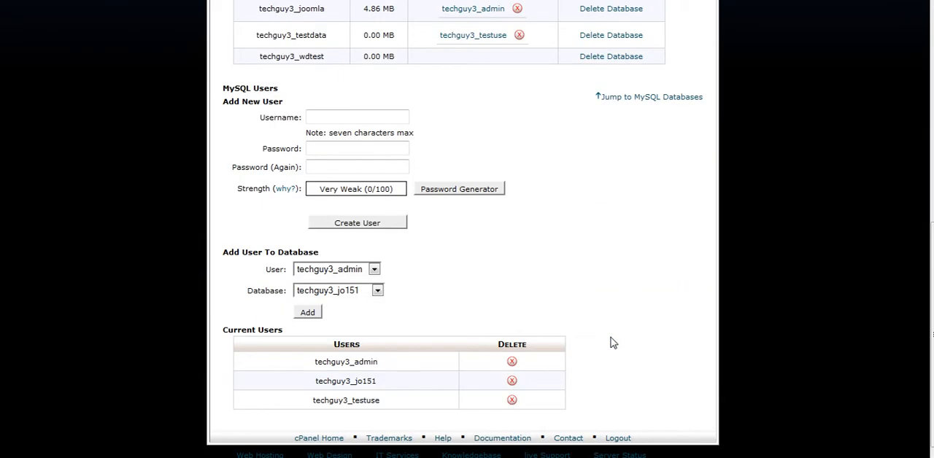
scroll("up", 3)
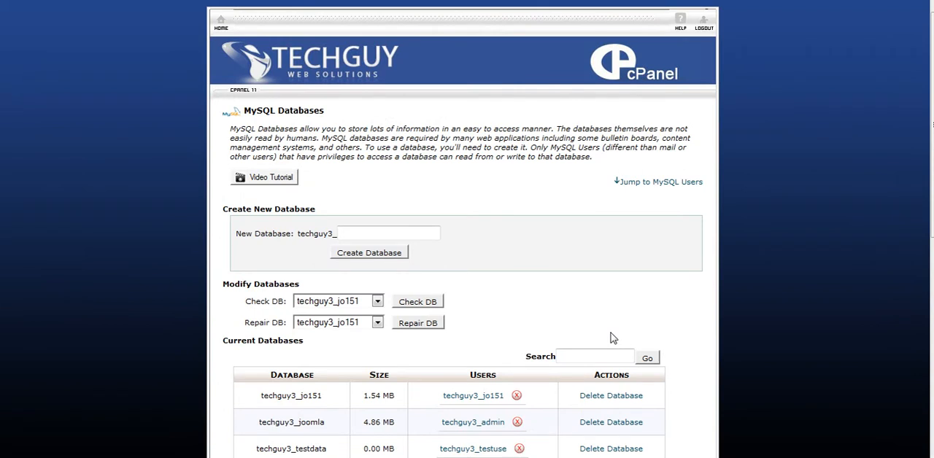
scroll("down", 3)
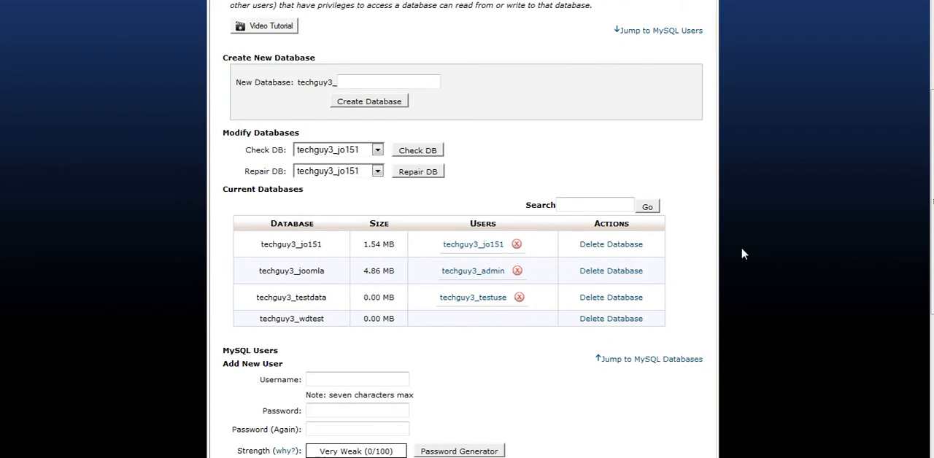
mouse_move(773, 250)
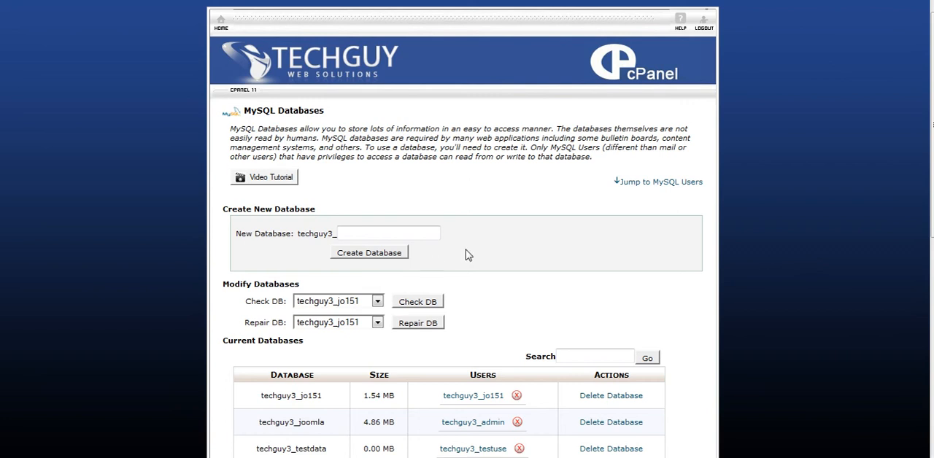
scroll("down", 3)
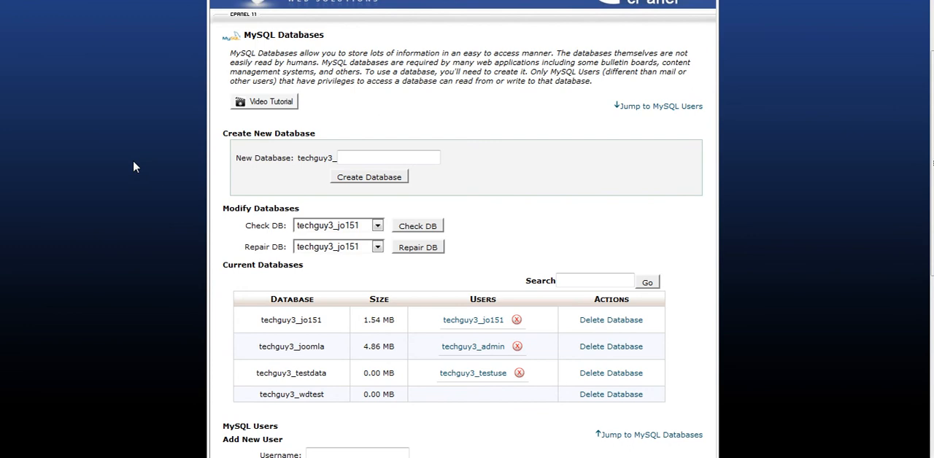
scroll("down", 3)
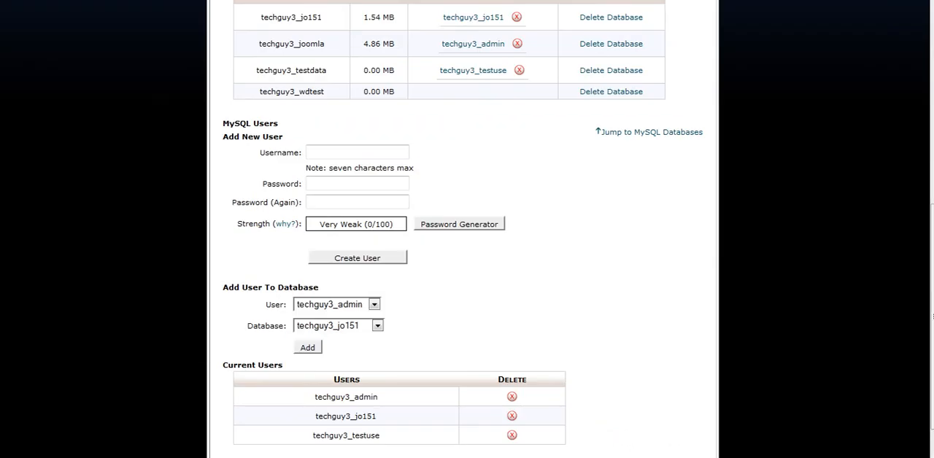